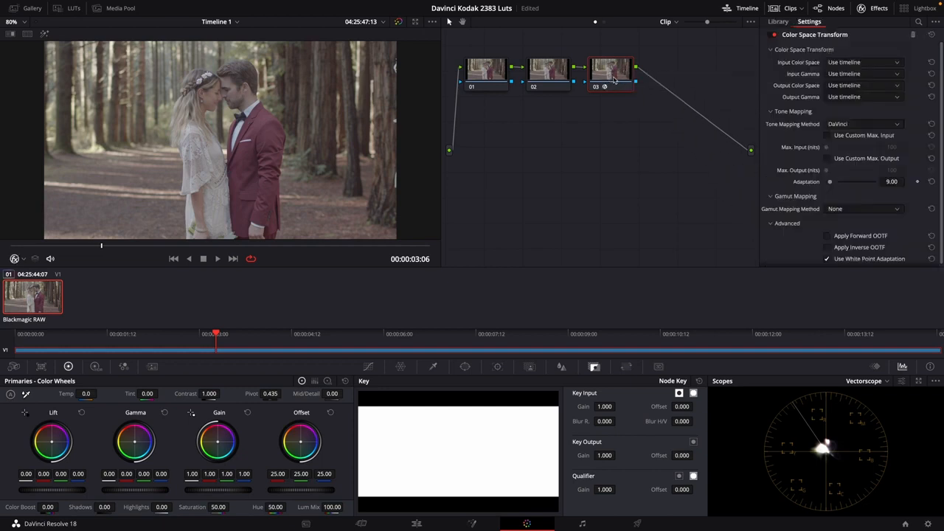
# - Set node 03's transform to Blackmagic Wide Gamut input, Video Gen 5 gamma, Rec.709 output
pyautogui.click(862, 62)
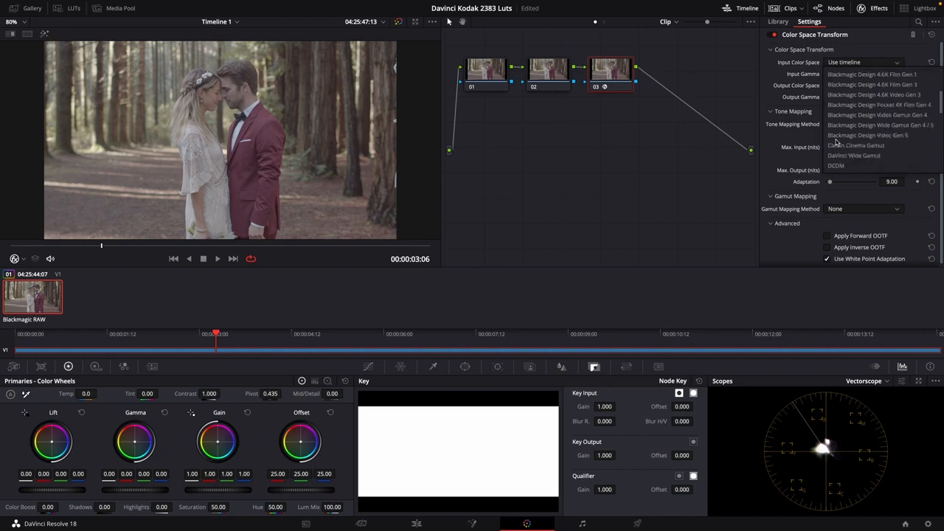
pyautogui.moveTo(880, 125)
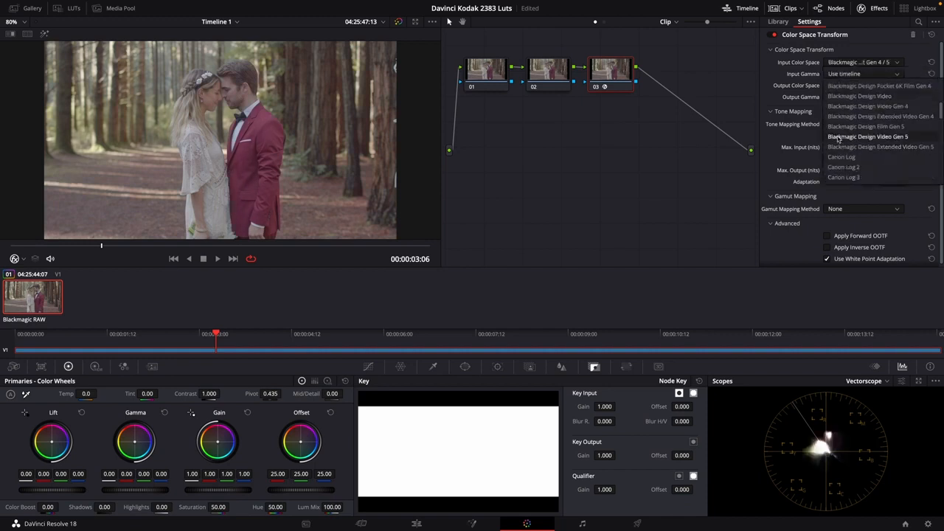
pyautogui.click(868, 136)
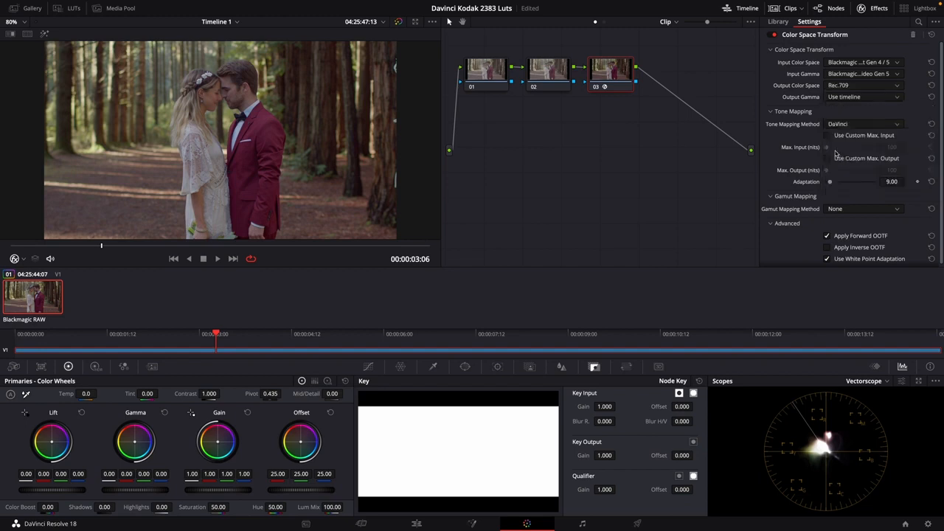
pyautogui.moveTo(617, 85)
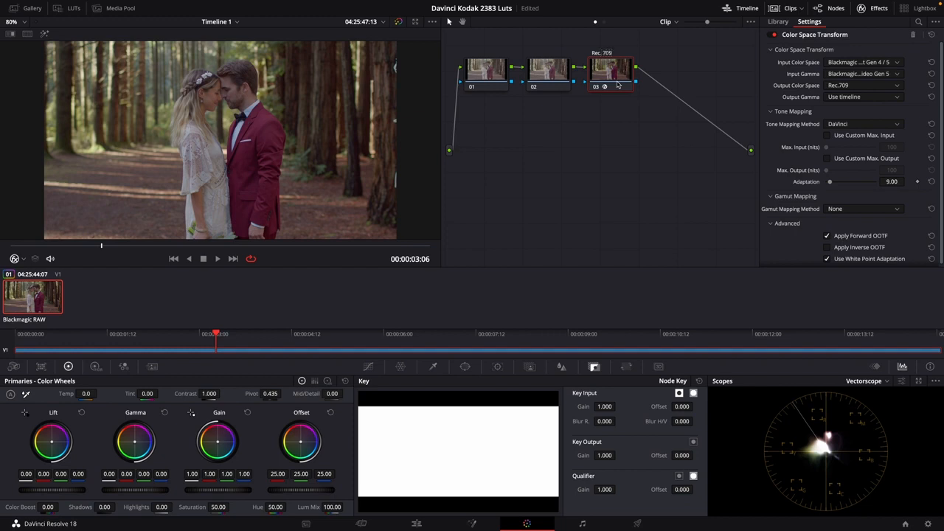
# - Add serial node 04 after node 03 and apply a default Color Space Transform
pyautogui.click(778, 21)
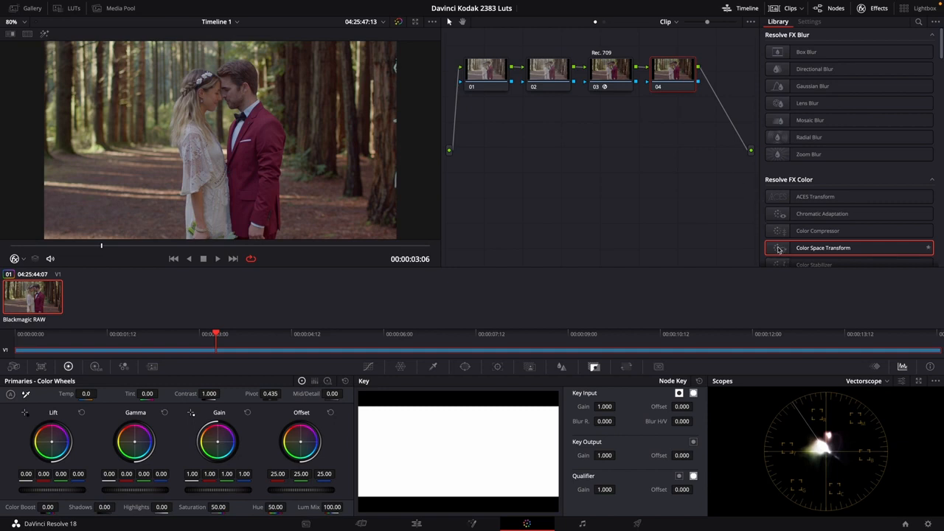
pyautogui.click(809, 22)
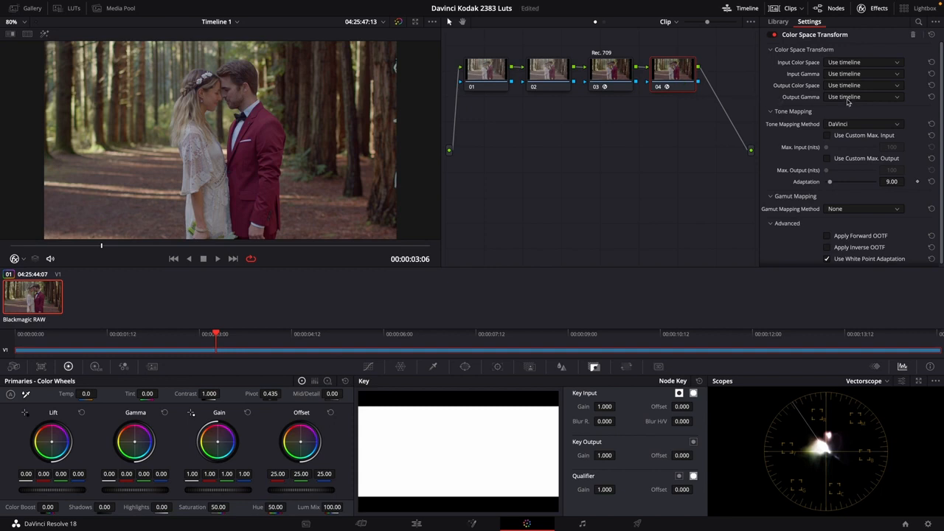
# - Set node 04's output gamma to Cineon Film Log and add node 05 after it
pyautogui.click(863, 97)
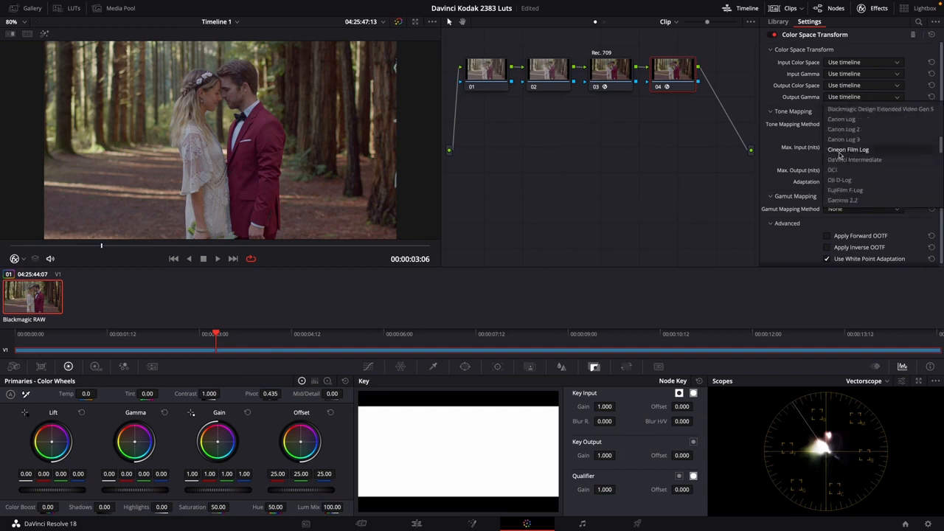
pyautogui.click(848, 150)
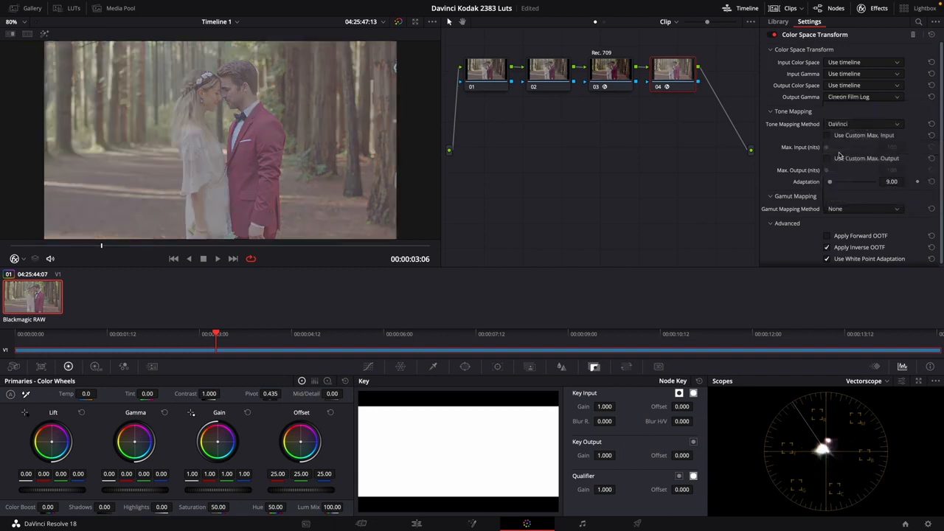
pyautogui.moveTo(710, 129)
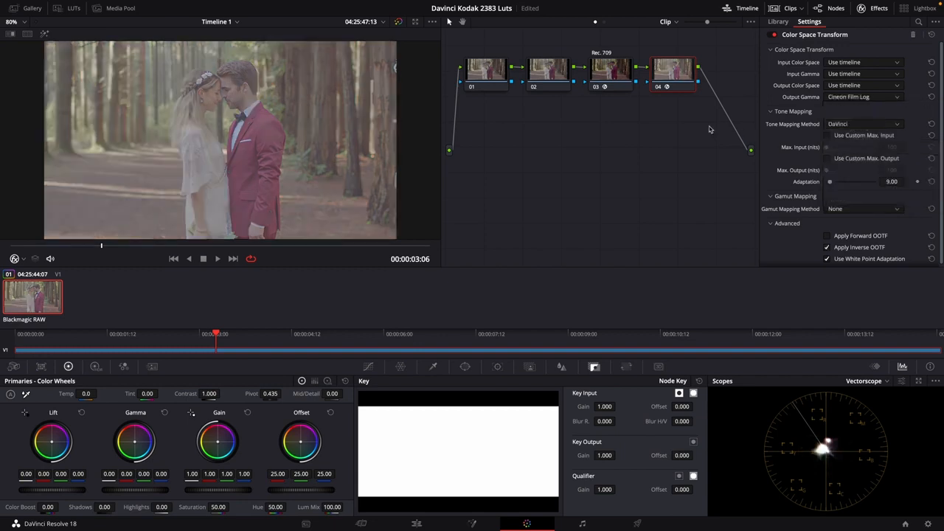
pyautogui.click(778, 21)
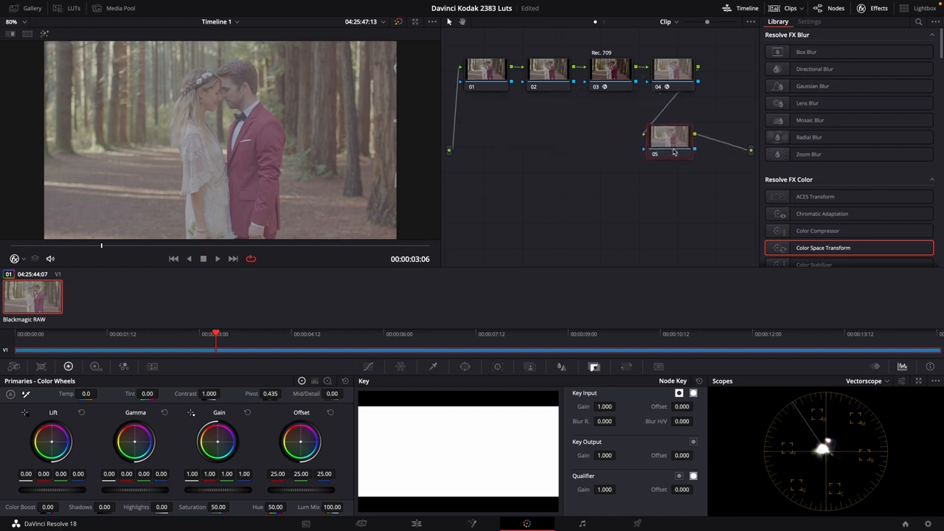
# - Apply the Kodak 2383 film LUT to node 05 from its context menu
pyautogui.rightClick(669, 137)
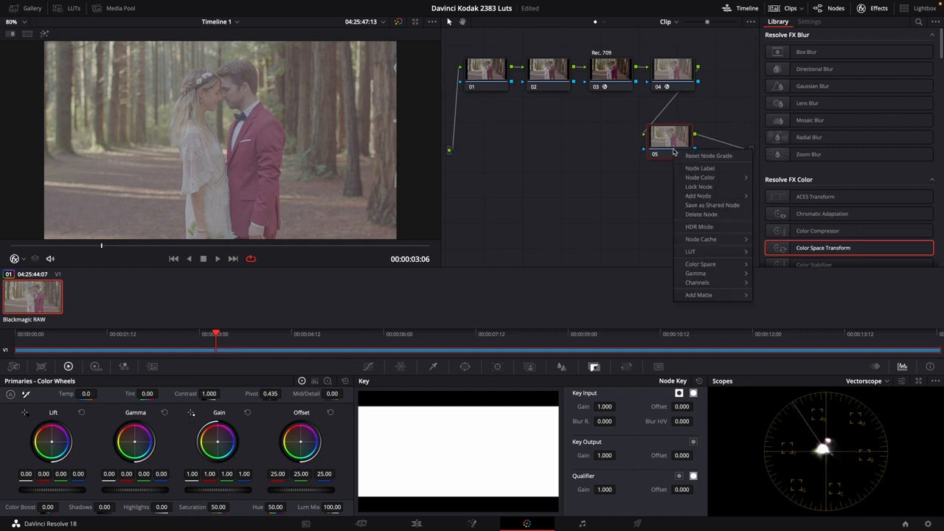
pyautogui.moveTo(702, 214)
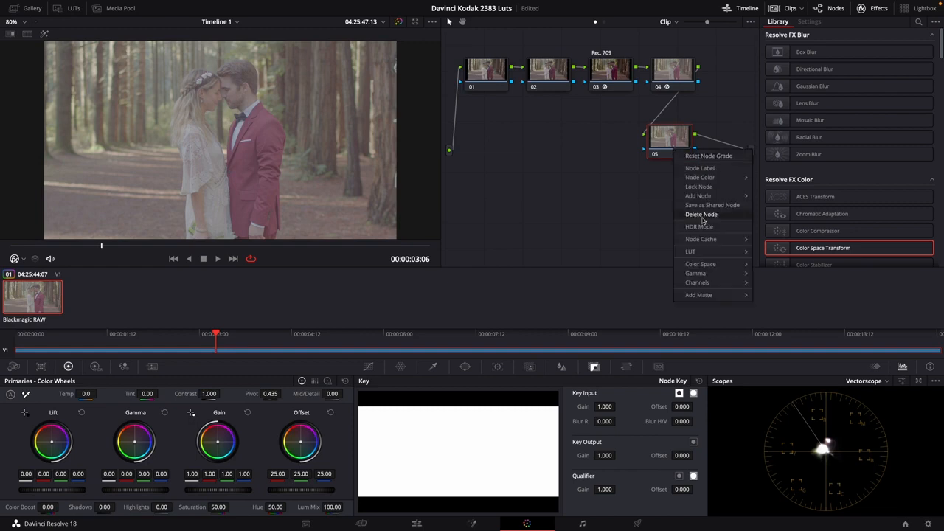
pyautogui.click(691, 254)
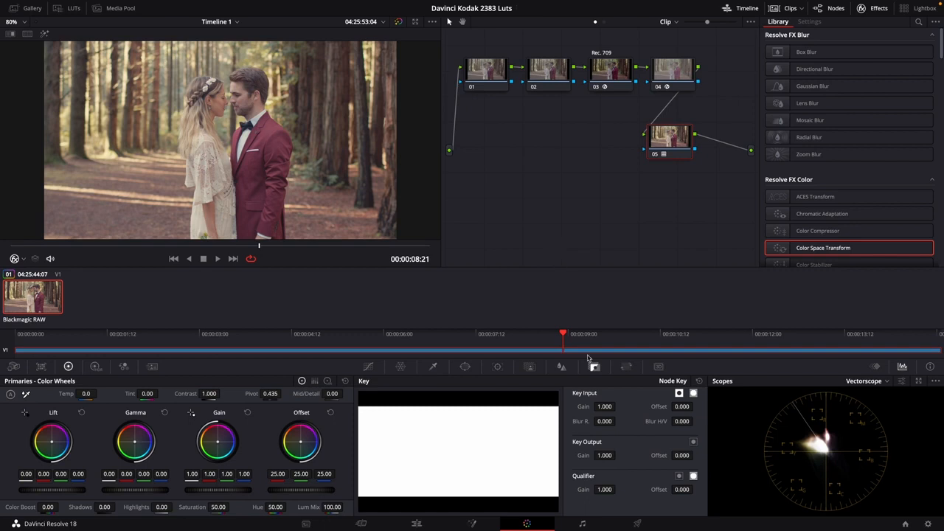
pyautogui.moveTo(595, 366)
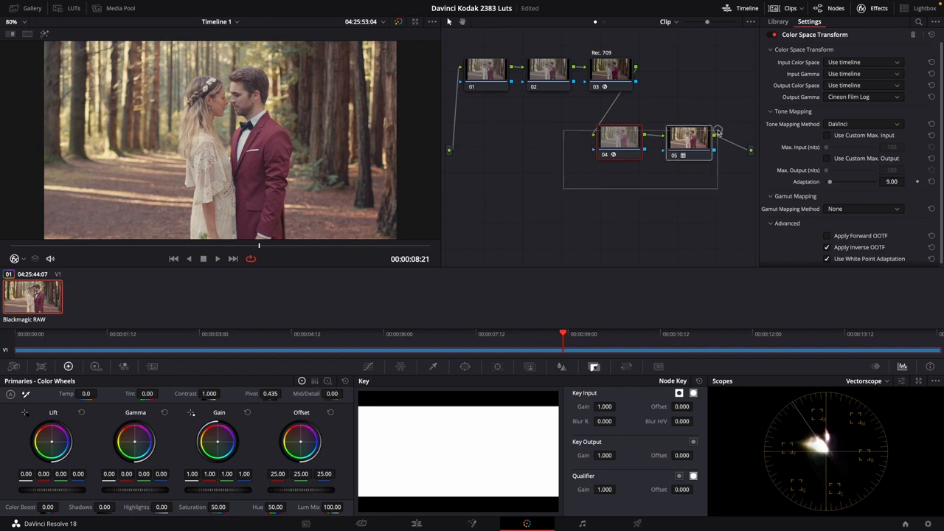
# - Combine nodes 04 and 05 into a compound node and move it beside node 03
pyautogui.rightClick(621, 140)
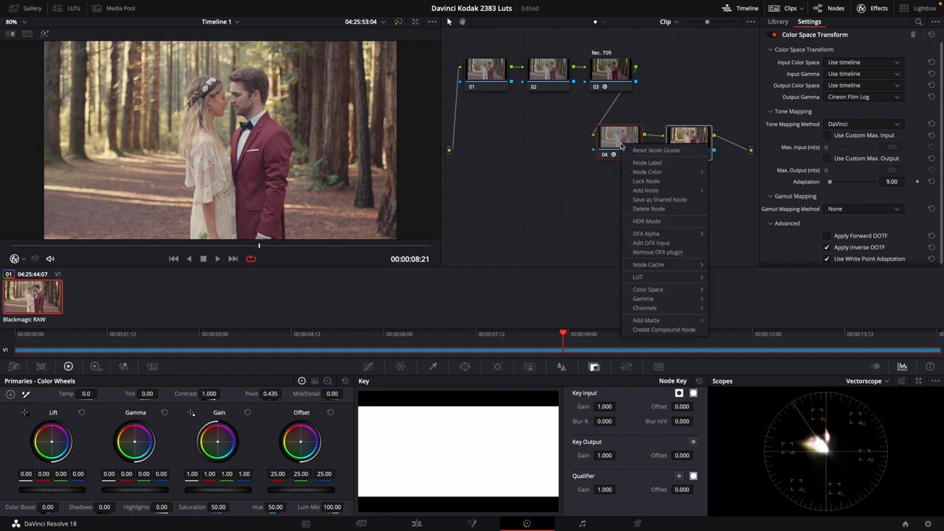
pyautogui.moveTo(662, 329)
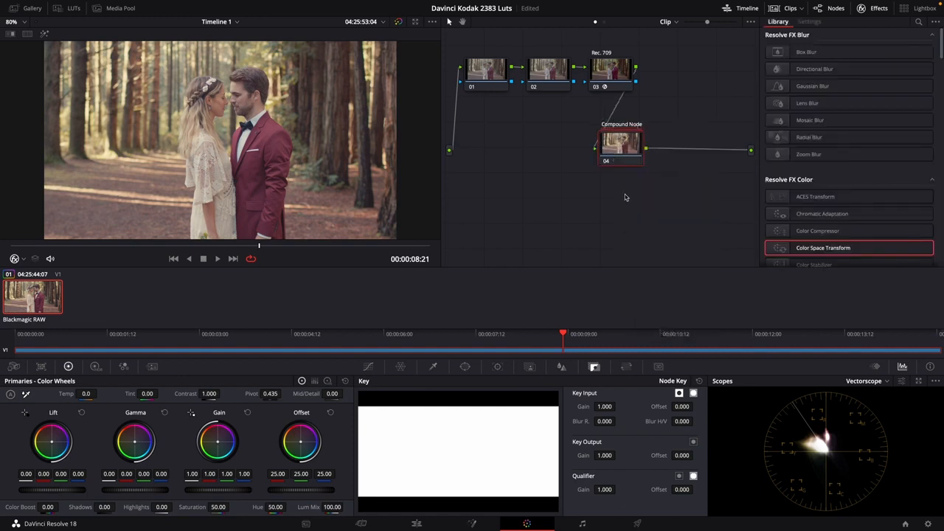
pyautogui.moveTo(621, 143); pyautogui.dragTo(682, 85)
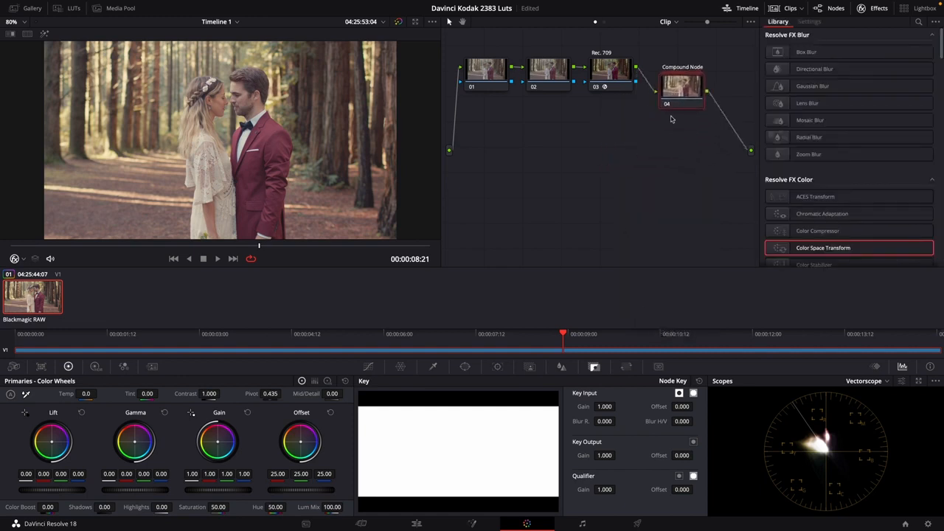